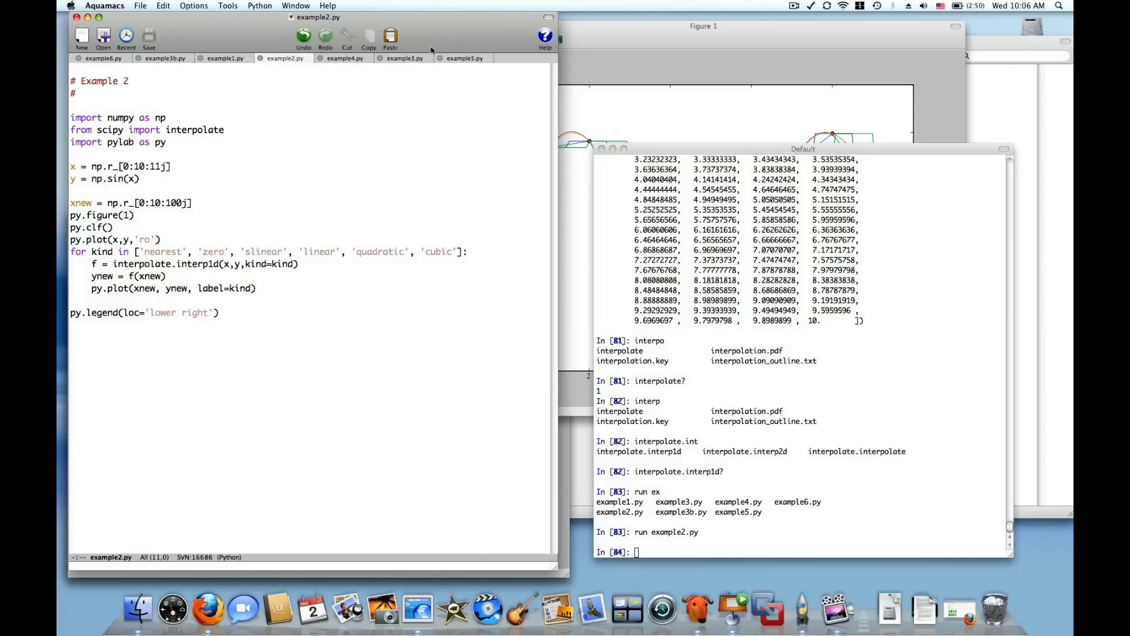
- Switch Aquamacs to the example3.py tab with the 1-d Rbf interpolation script
{"action": "left_click", "coordinate": [405, 58]}
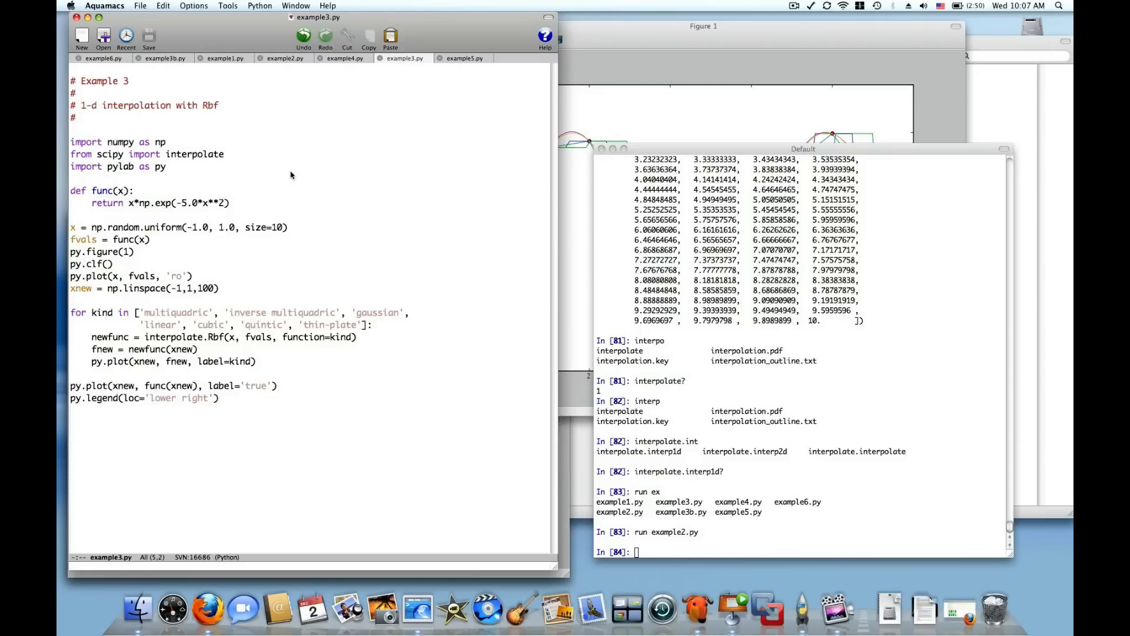
{"action": "mouse_move", "coordinate": [272, 94]}
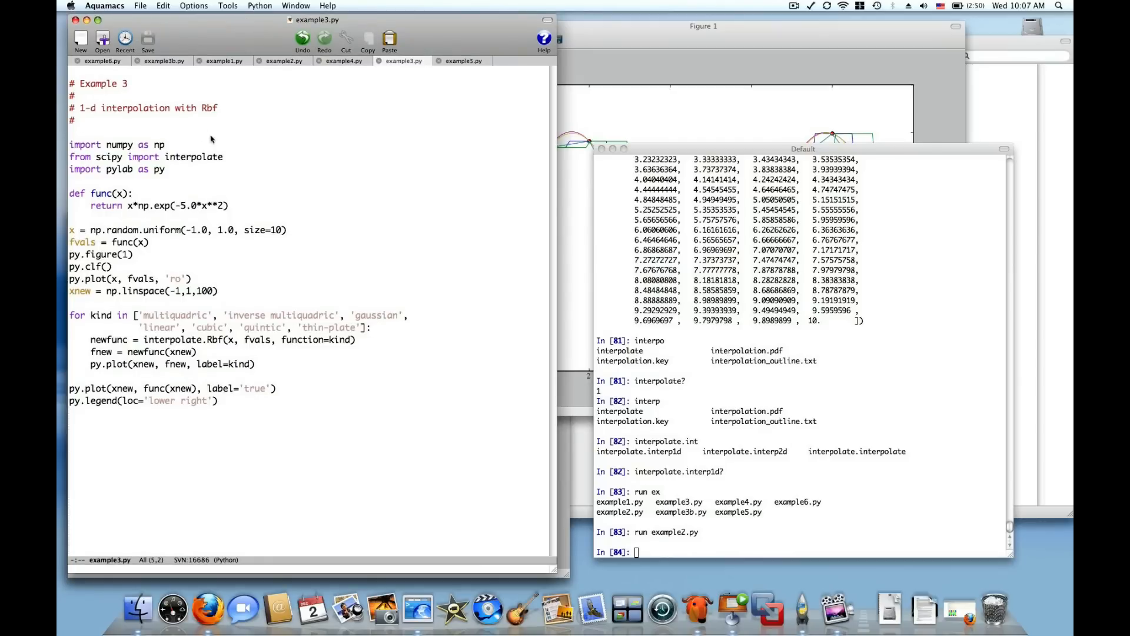
{"action": "left_click", "coordinate": [166, 144]}
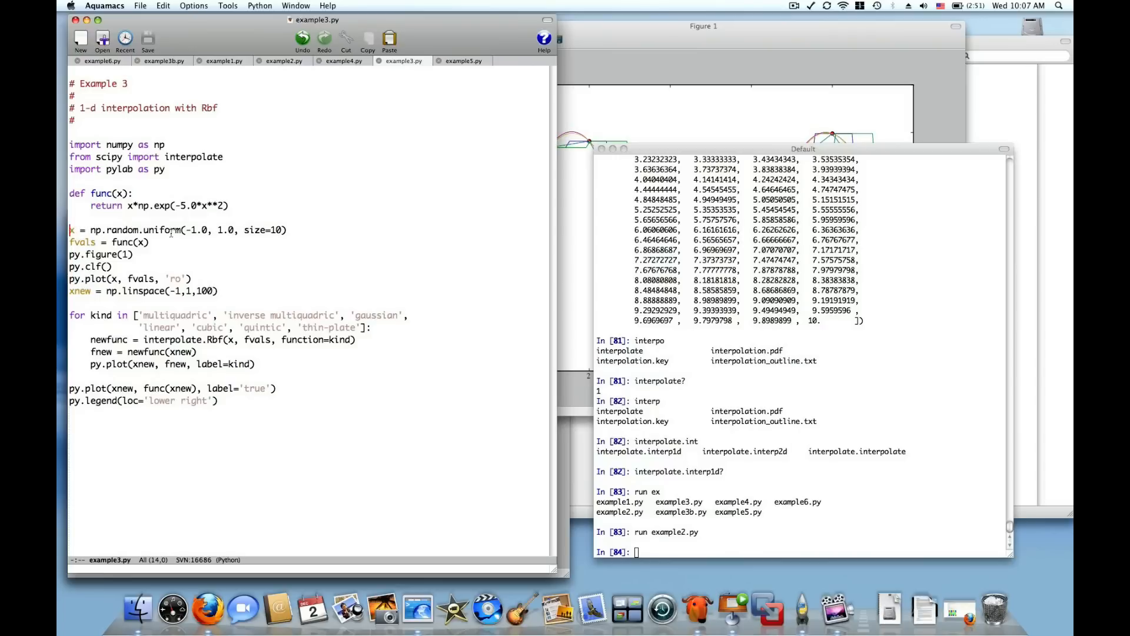
{"action": "mouse_move", "coordinate": [231, 240]}
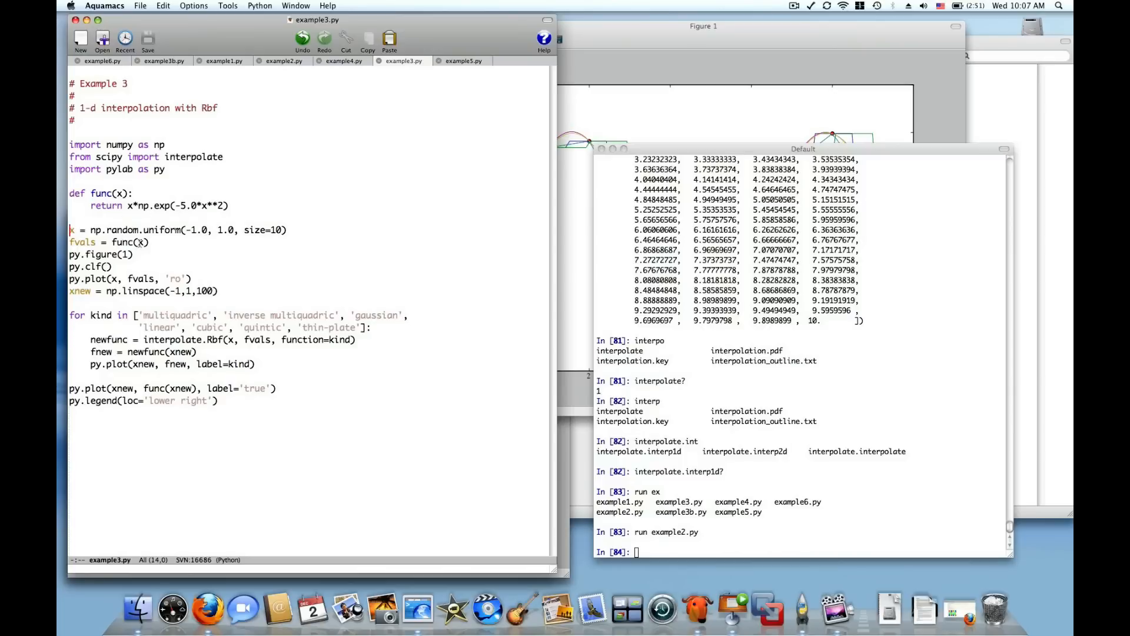
{"action": "mouse_move", "coordinate": [145, 253]}
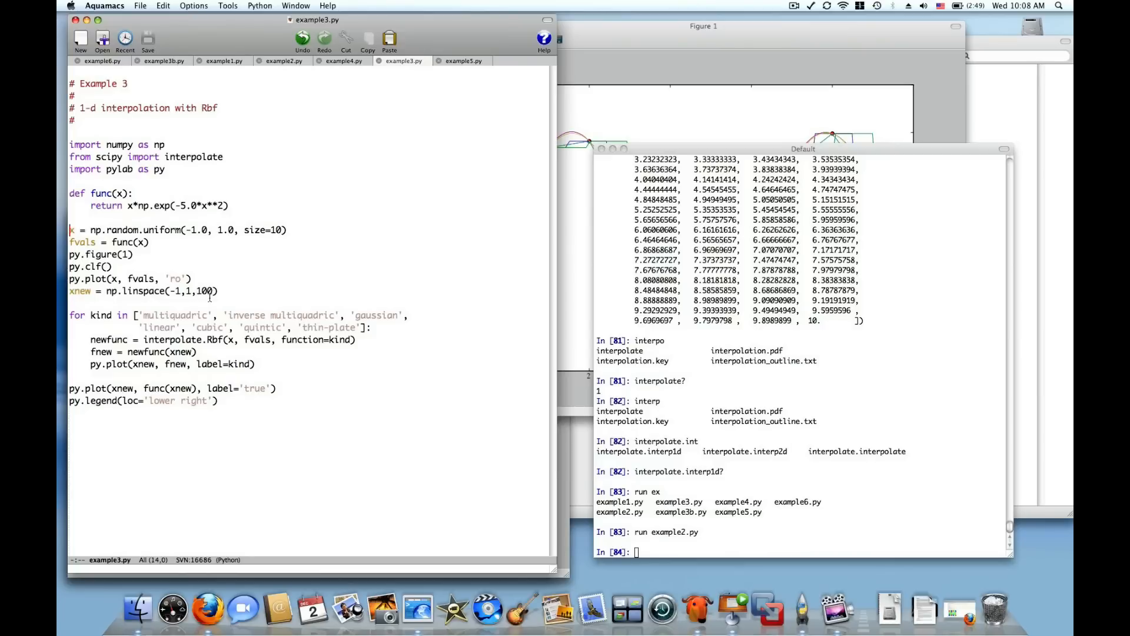
{"action": "mouse_move", "coordinate": [198, 337]}
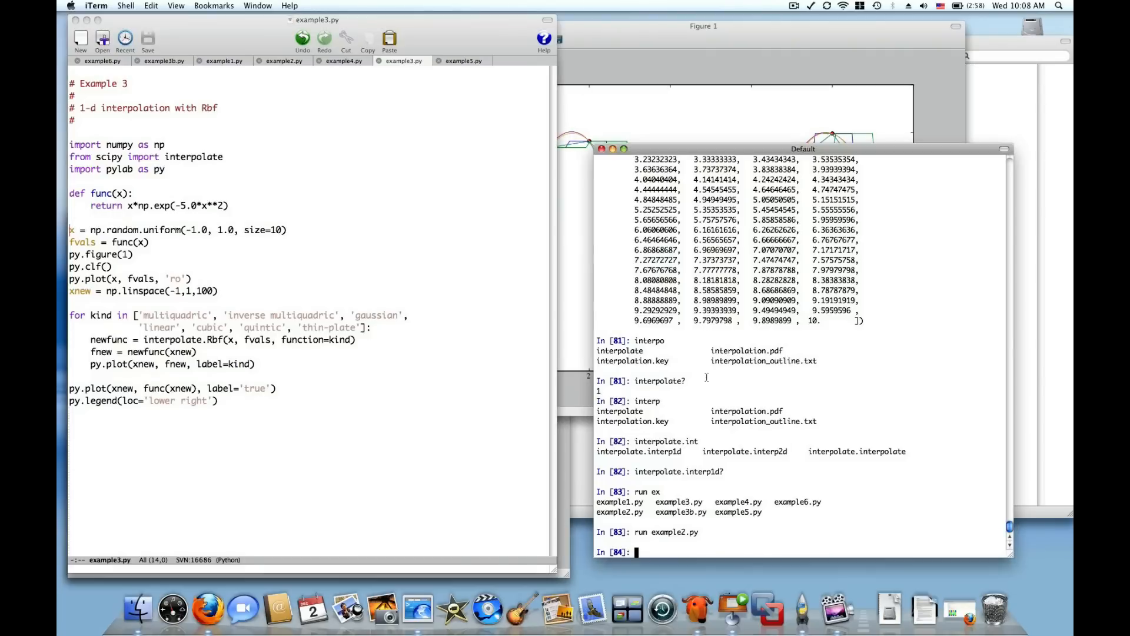
- Import Rbf from scipy.interpolate after fixing the syntax error, and show its docstring
{"action": "type", "text": "from scipy.inte"}
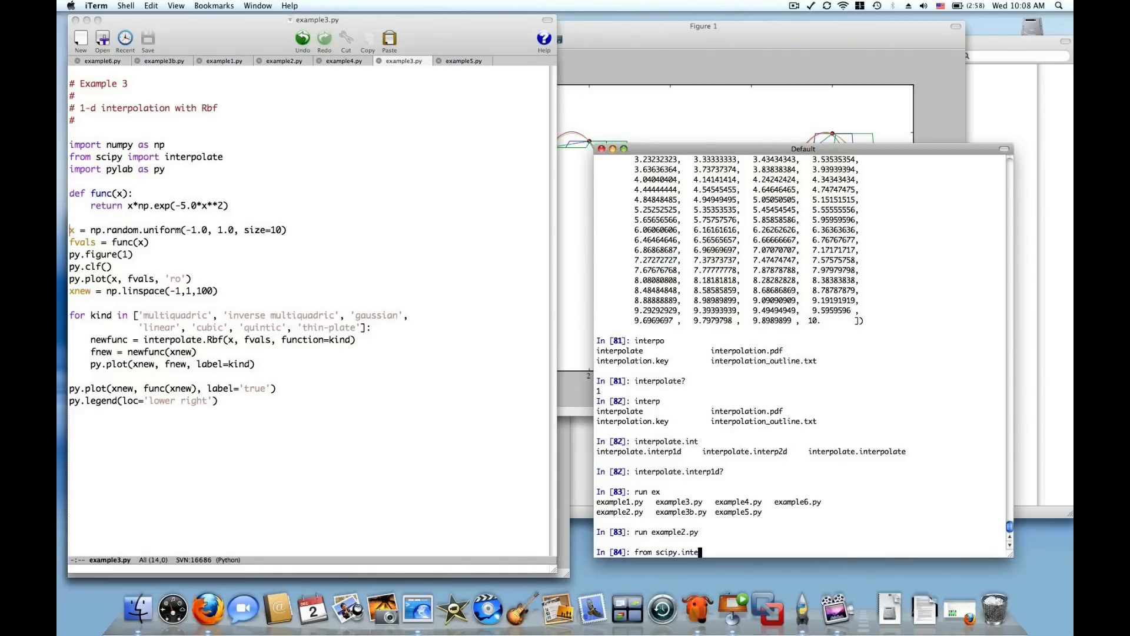
{"action": "type", "text": "rpolo"}
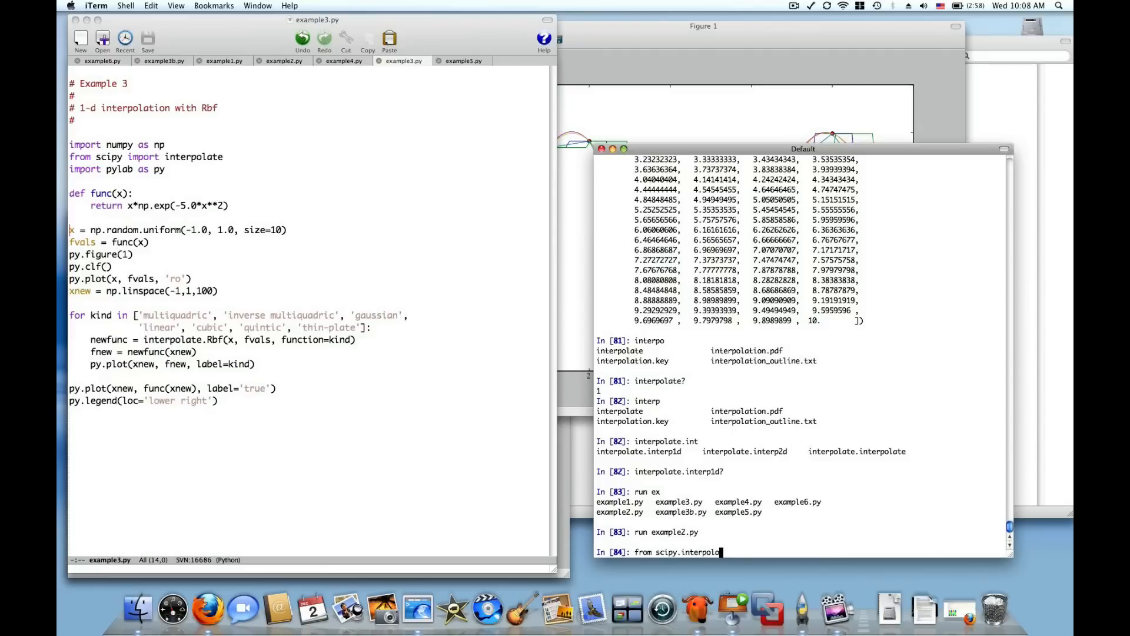
{"action": "key", "text": "Backspace"}
{"action": "type", "text": "ate from Rb"}
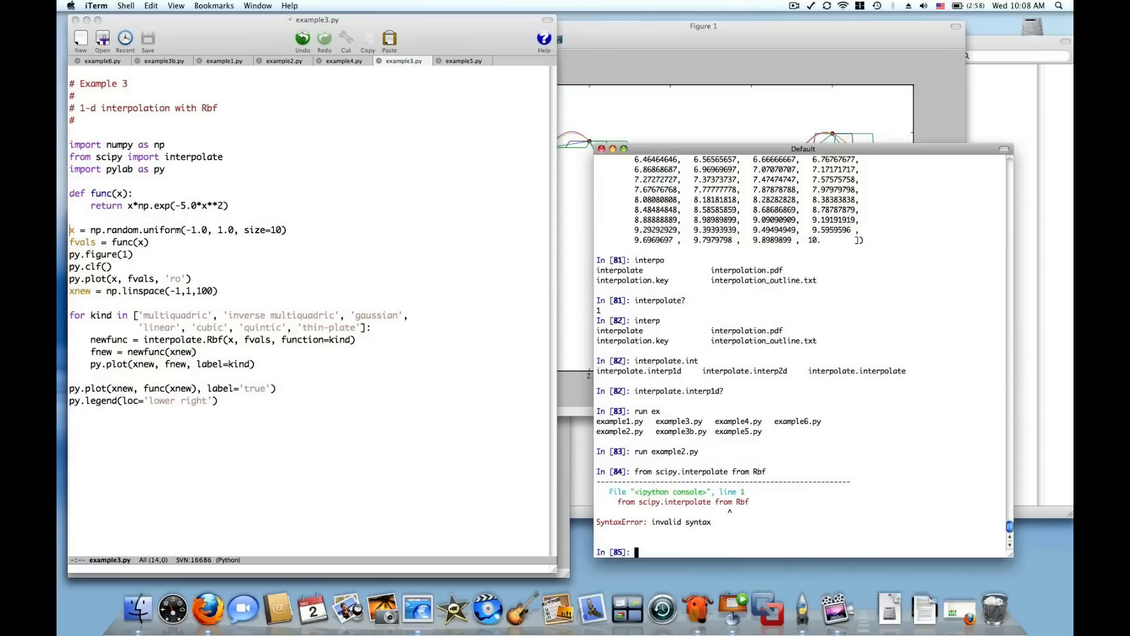
{"action": "type", "text": "from scipy.interpolate from"}
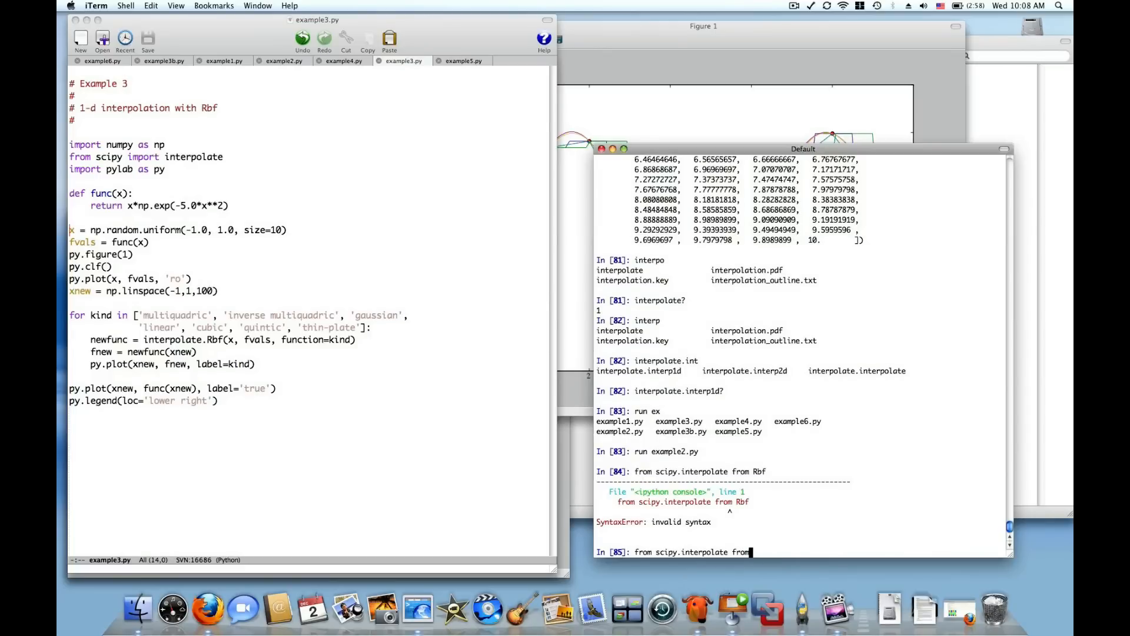
{"action": "type", "text": "ip"}
{"action": "type", "text": "Rb"}
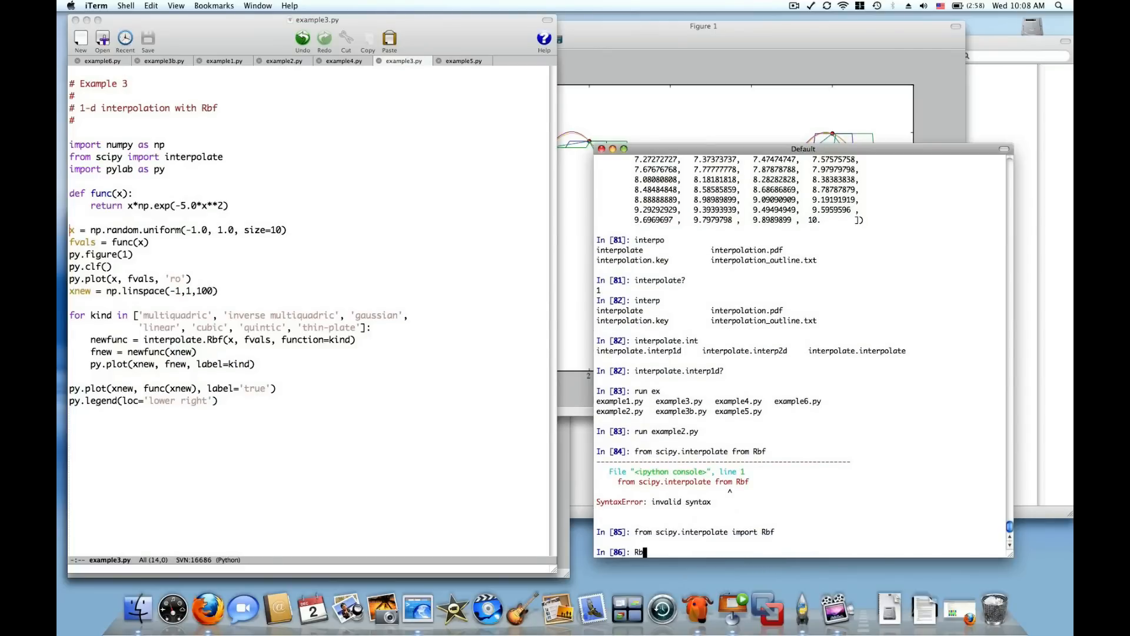
{"action": "type", "text": "?"}
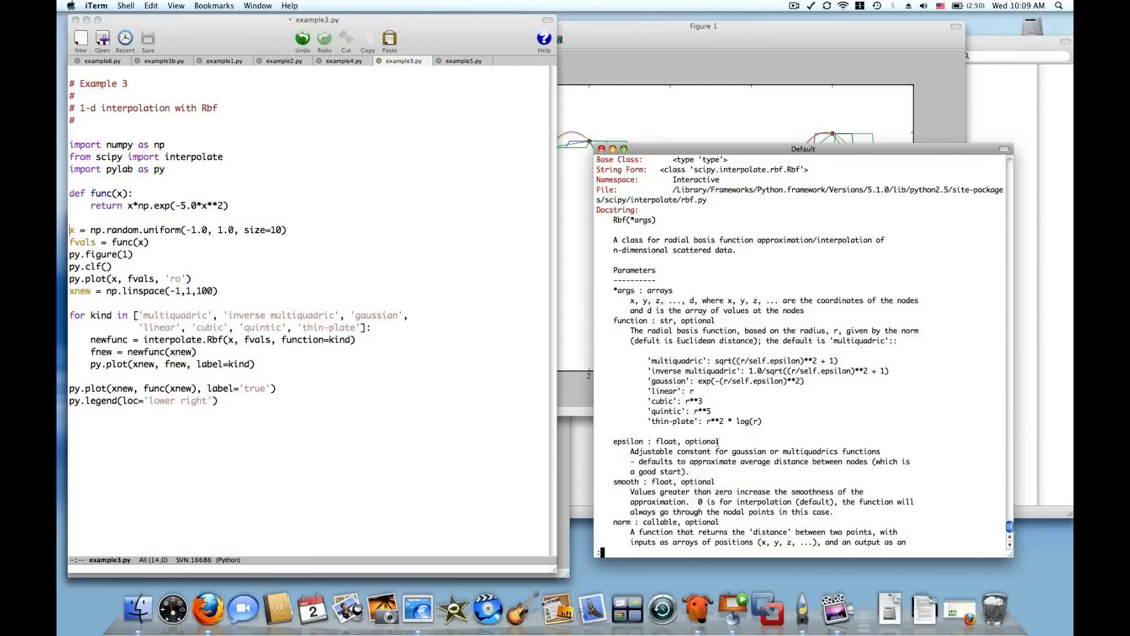
{"action": "mouse_move", "coordinate": [547, 348]}
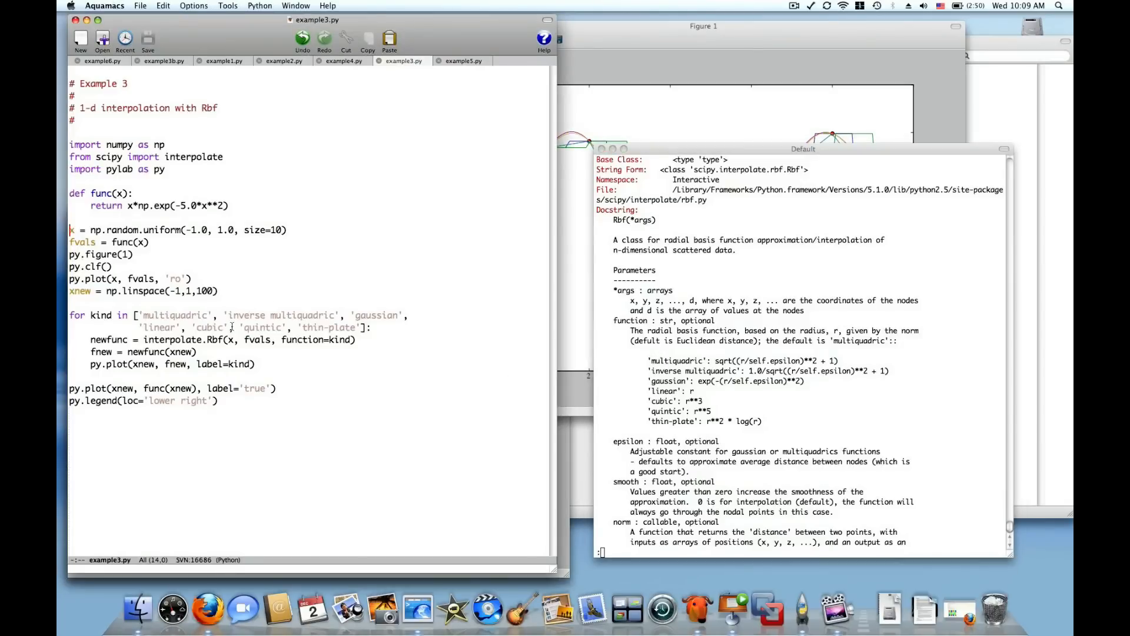
{"action": "mouse_move", "coordinate": [527, 314]}
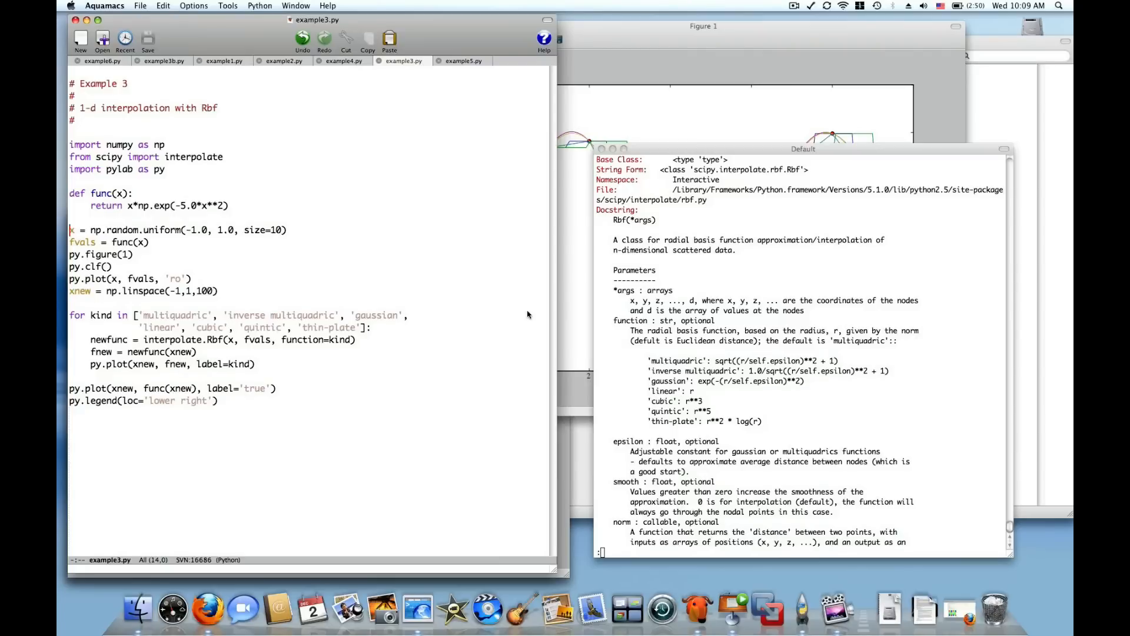
{"action": "mouse_move", "coordinate": [780, 445]}
{"action": "type", "text": "run example3.p"}
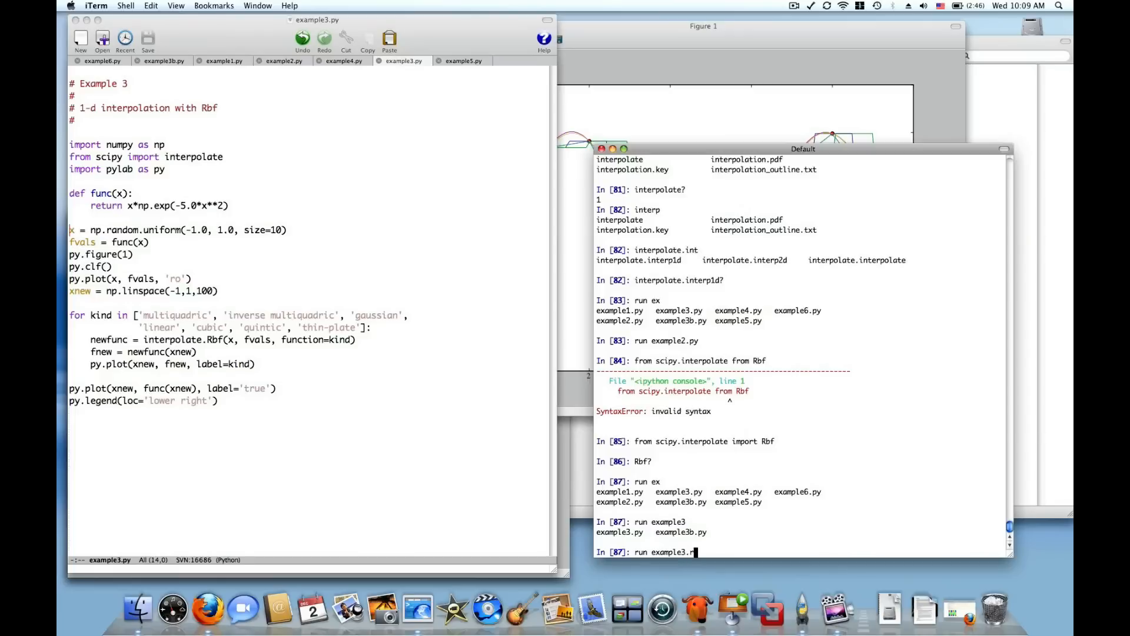
- Run example3.py to plot seven Rbf curves and the true function through the samples
{"action": "type", "text": "y"}
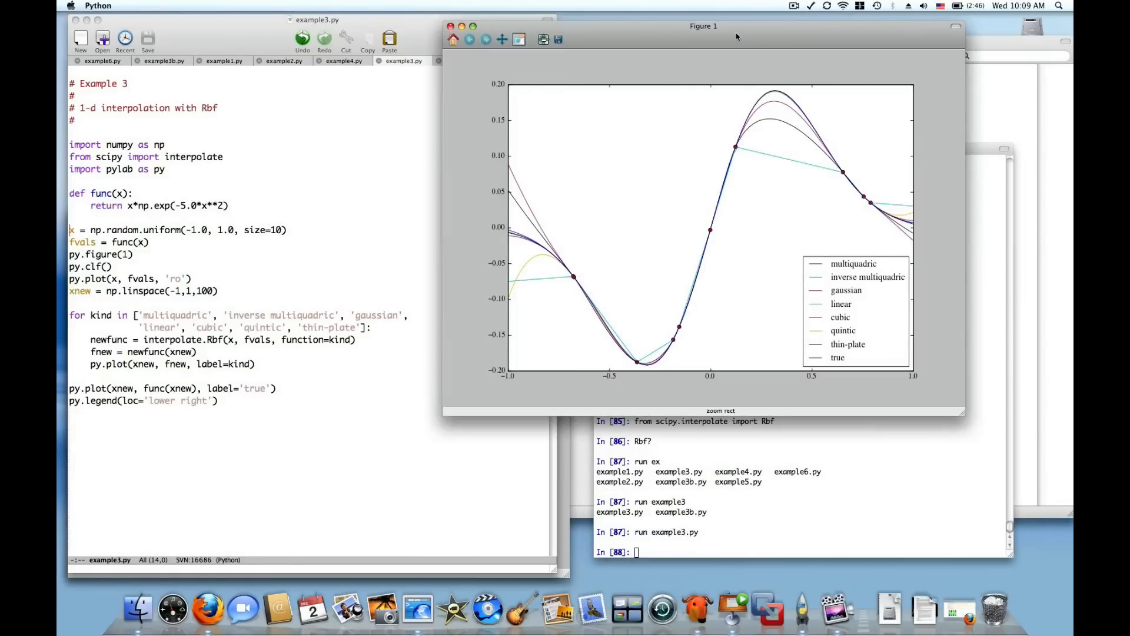
{"action": "mouse_move", "coordinate": [566, 292]}
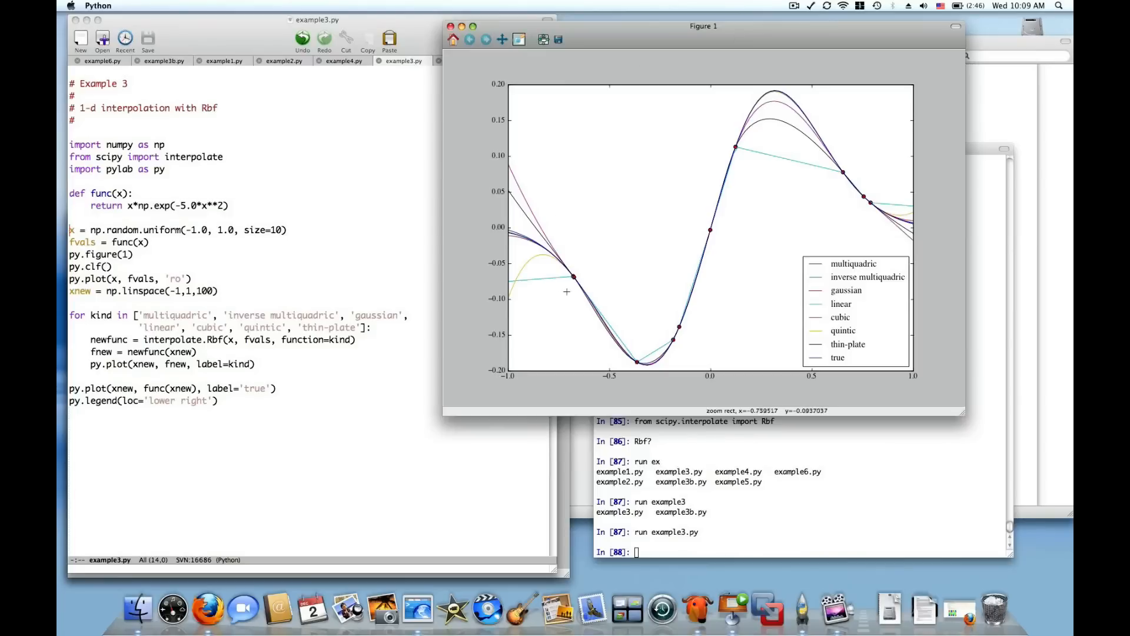
{"action": "mouse_move", "coordinate": [575, 282]}
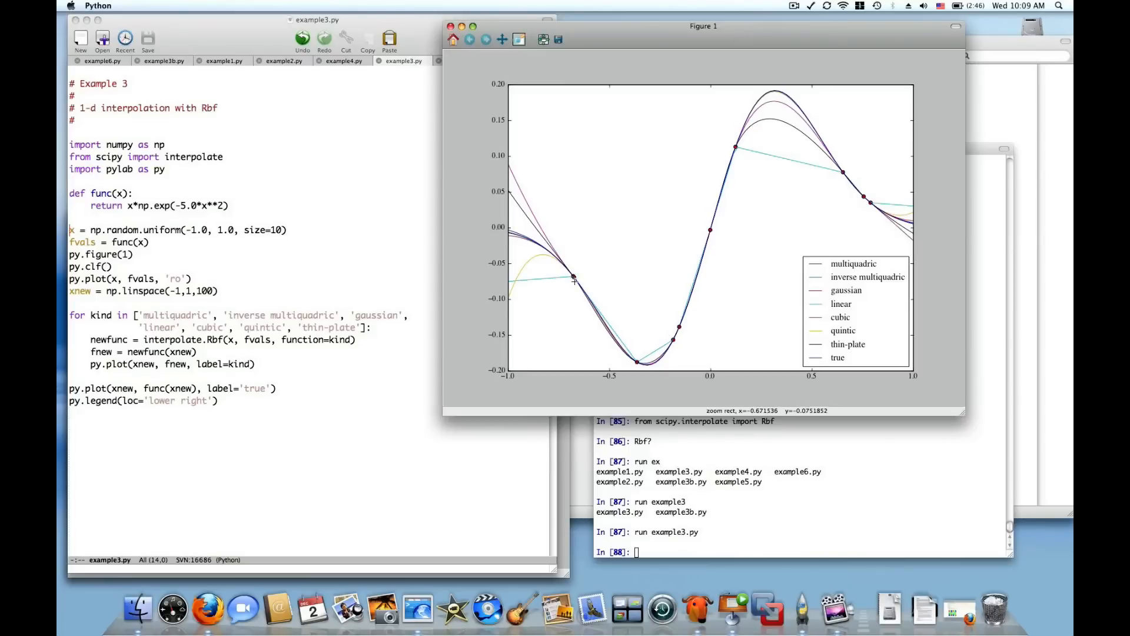
{"action": "mouse_move", "coordinate": [575, 279]}
{"action": "type", "text": "x"}
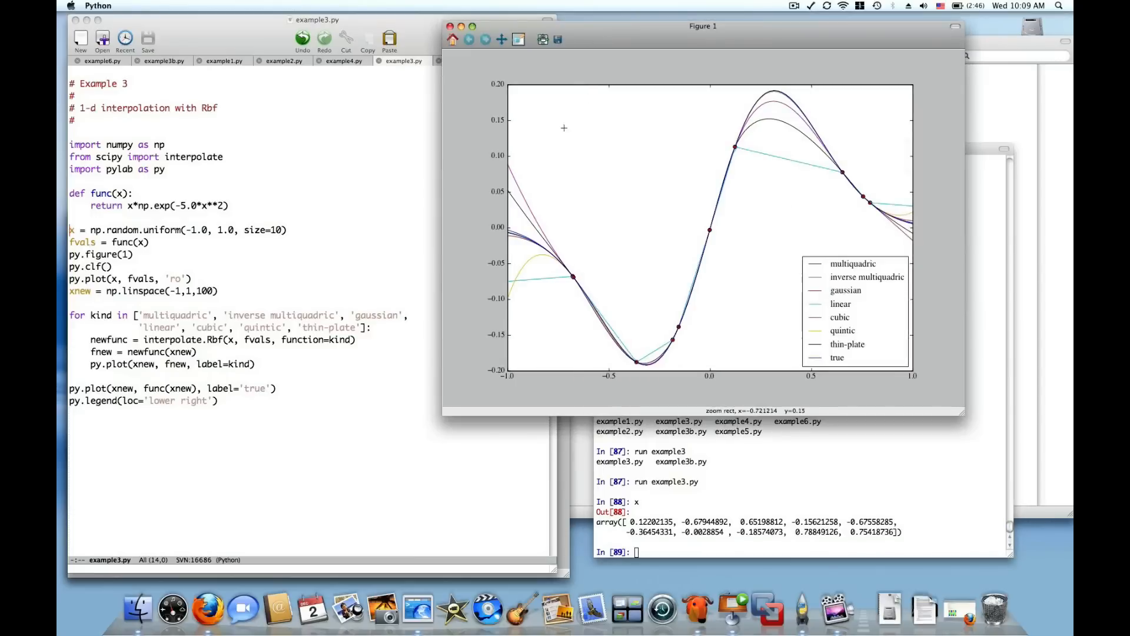
{"action": "mouse_move", "coordinate": [539, 197]}
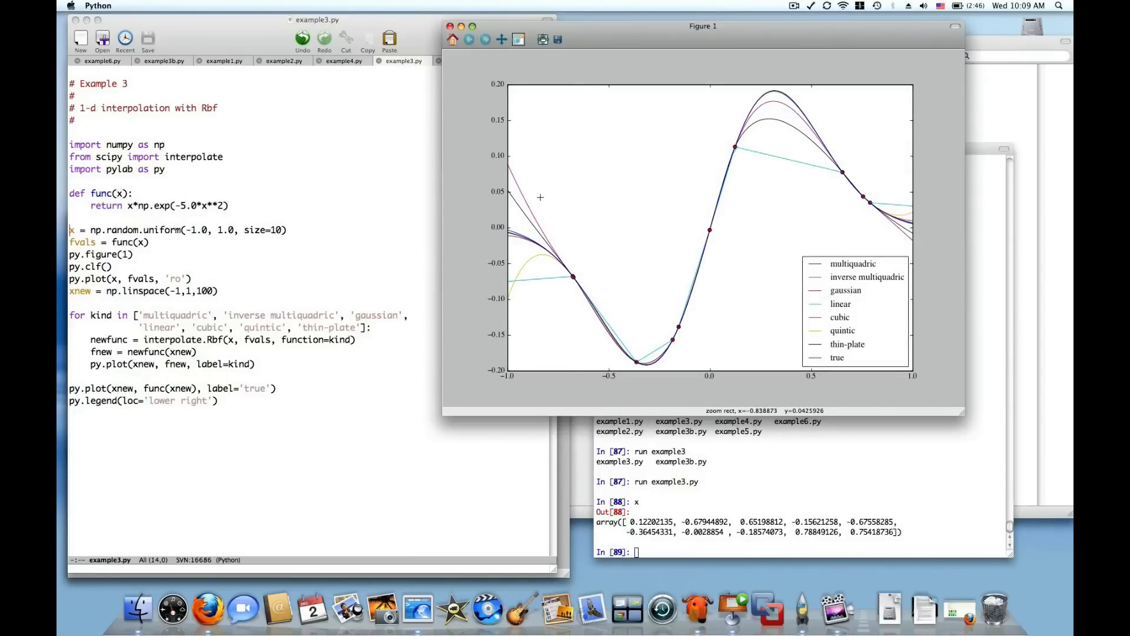
{"action": "mouse_move", "coordinate": [768, 256]}
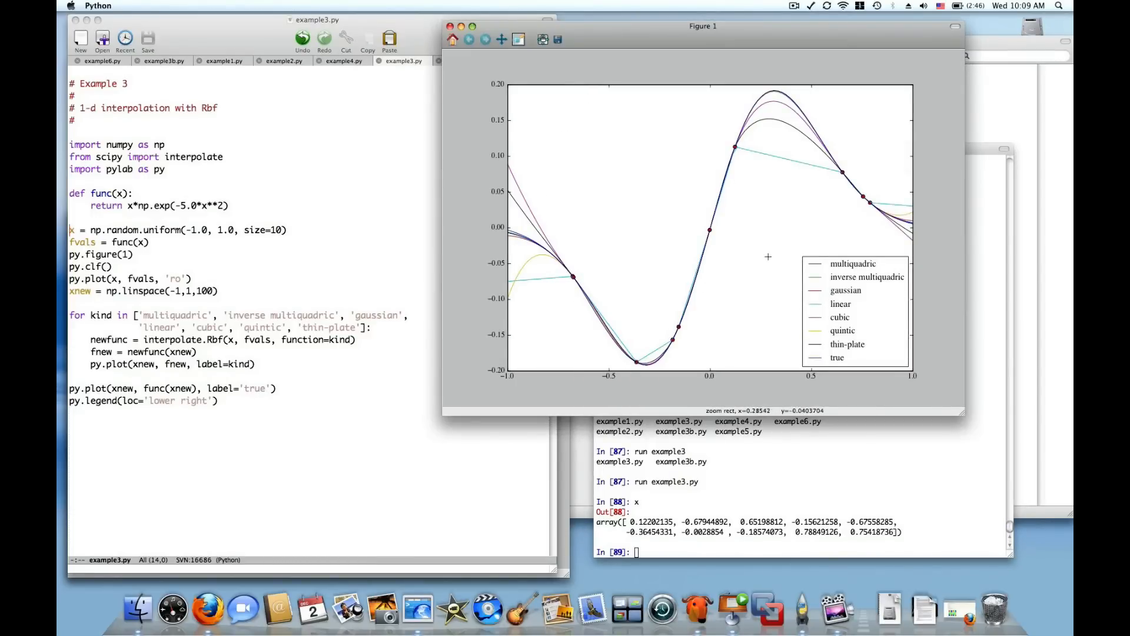
{"action": "mouse_move", "coordinate": [559, 268]}
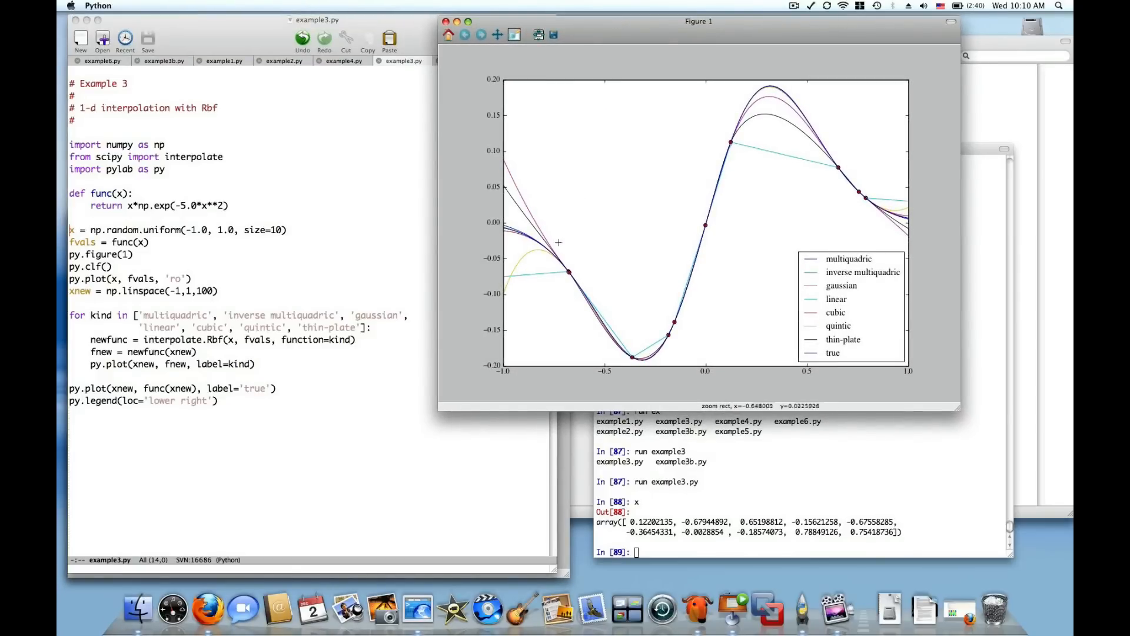
{"action": "mouse_move", "coordinate": [722, 189]}
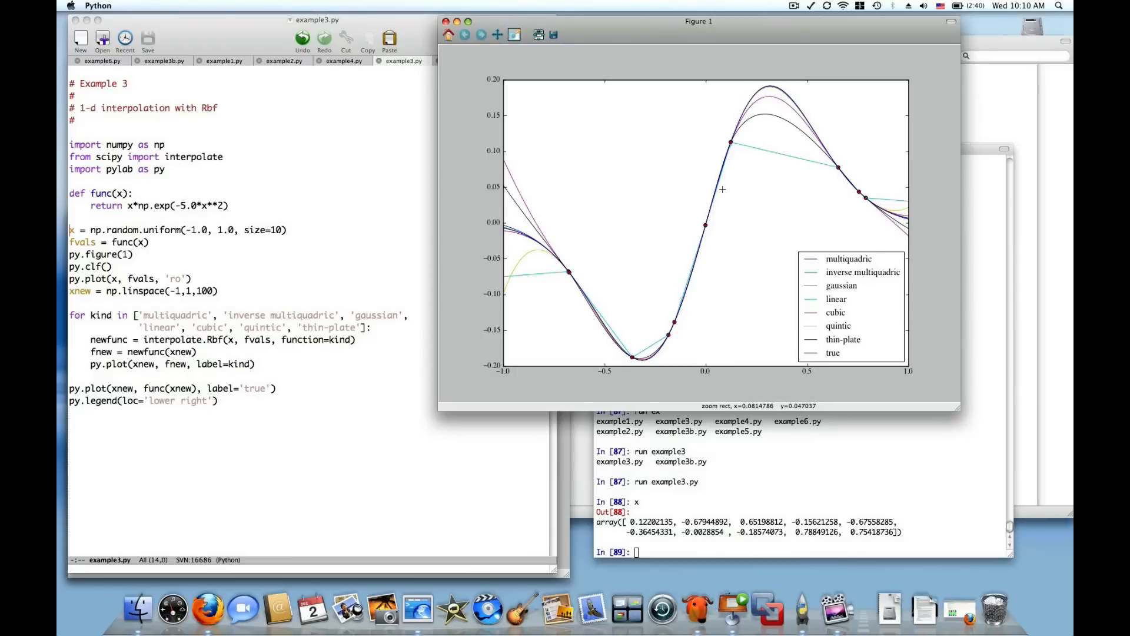
{"action": "mouse_move", "coordinate": [762, 119]}
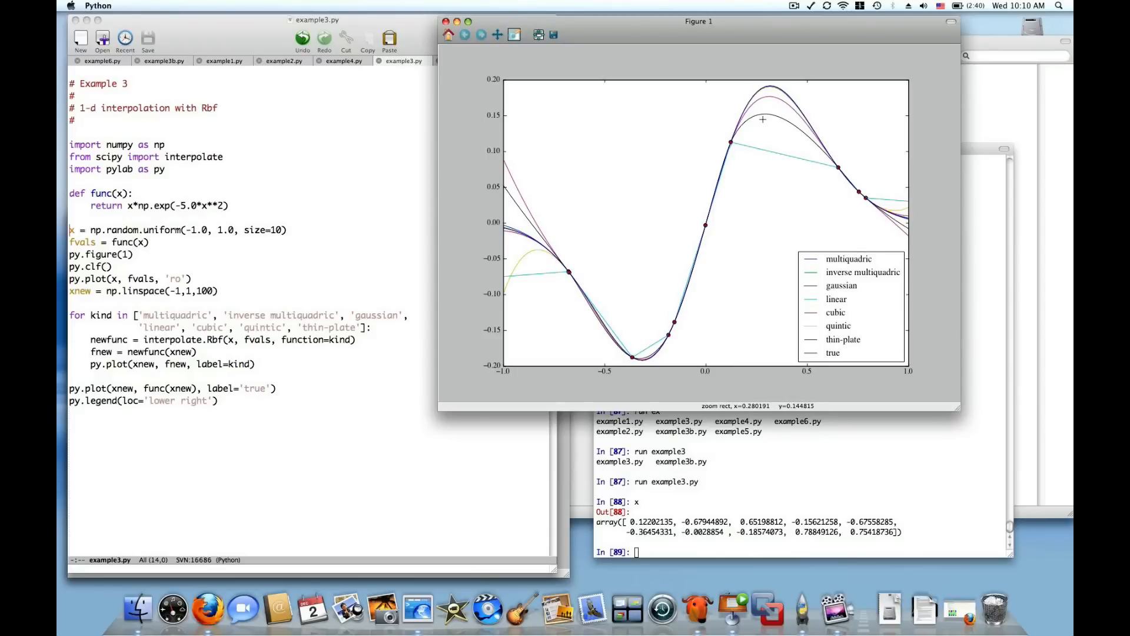
{"action": "mouse_move", "coordinate": [741, 161]}
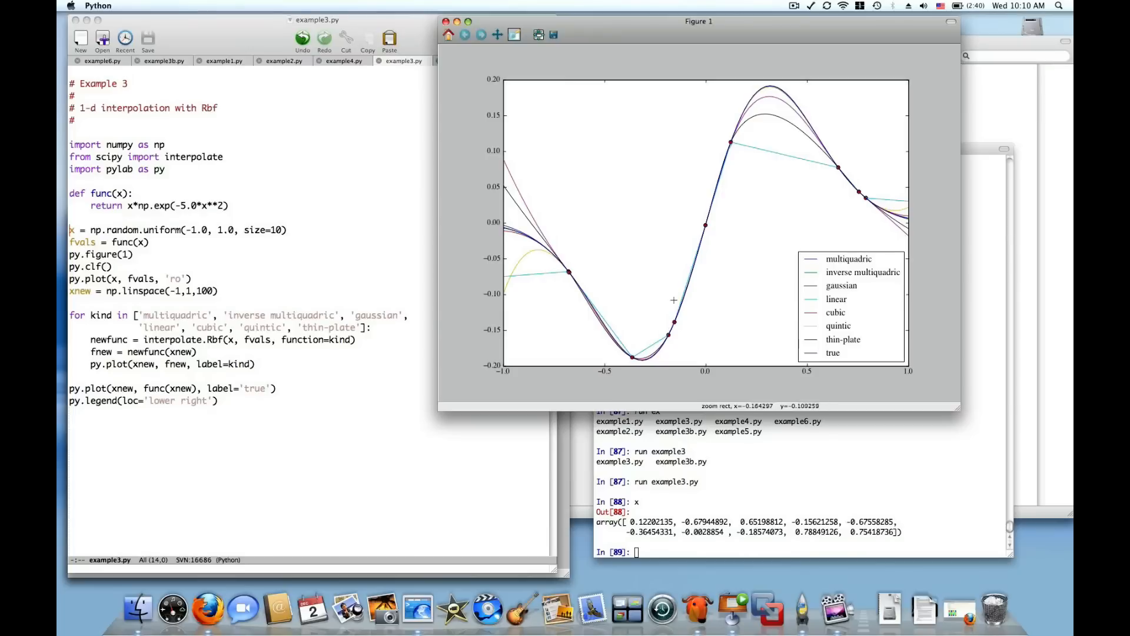
{"action": "mouse_move", "coordinate": [847, 324]}
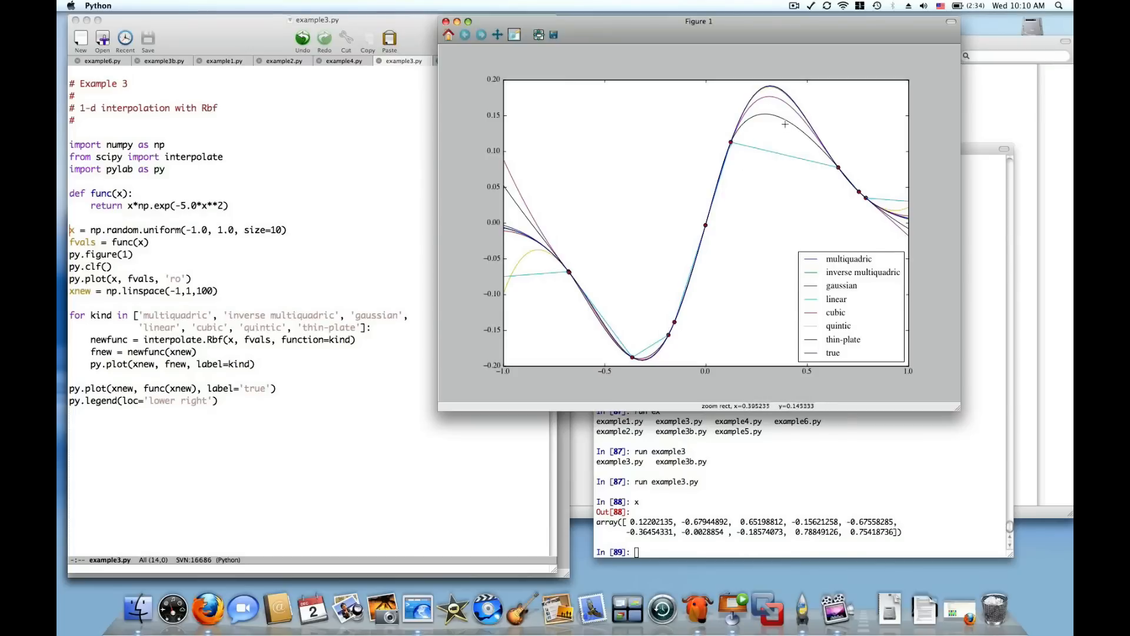
{"action": "mouse_move", "coordinate": [807, 142]}
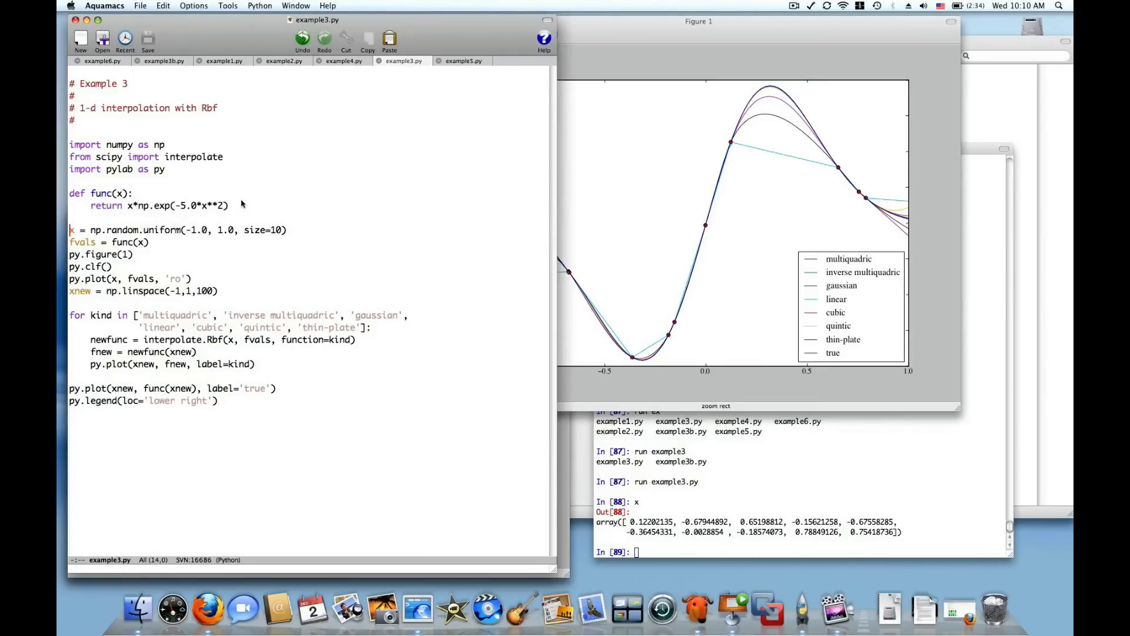
{"action": "mouse_move", "coordinate": [820, 301]}
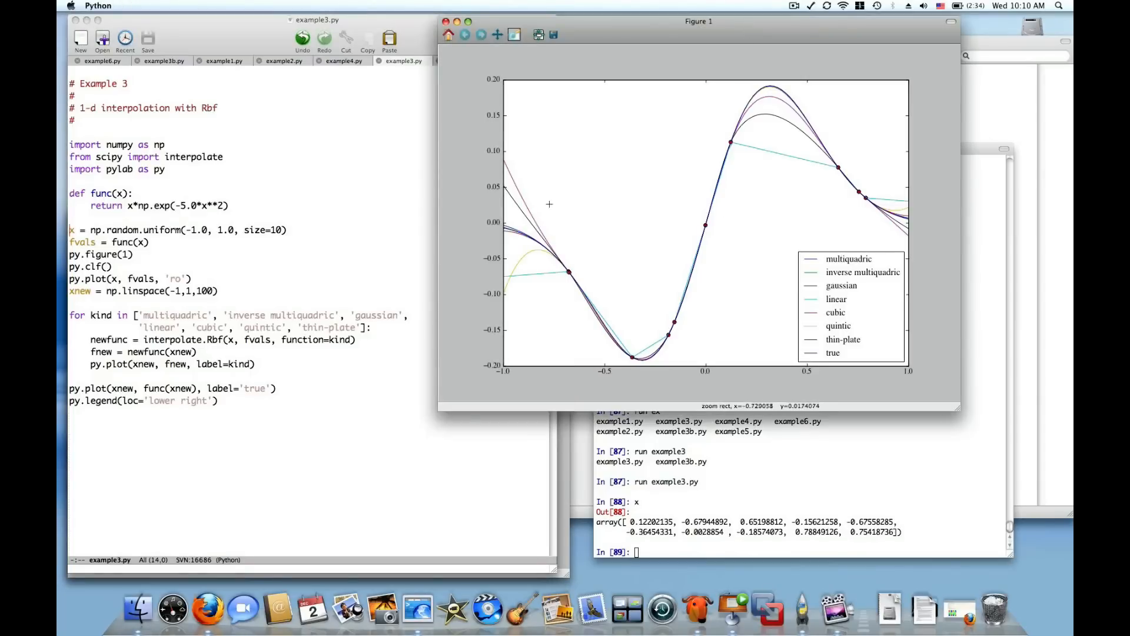
{"action": "mouse_move", "coordinate": [783, 338]}
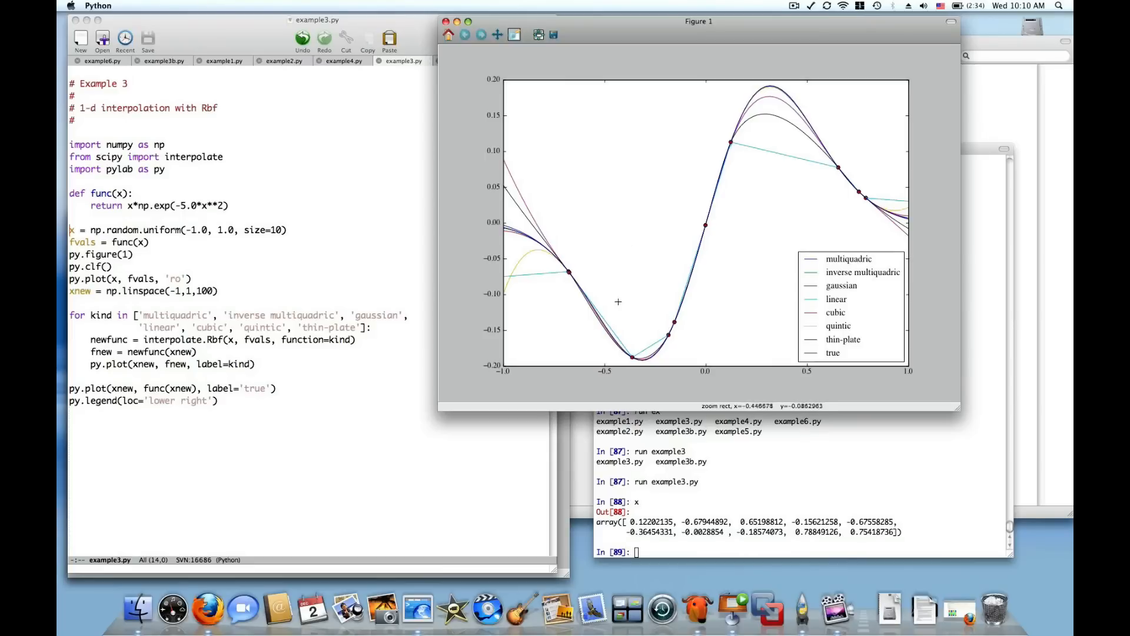
{"action": "mouse_move", "coordinate": [513, 88]}
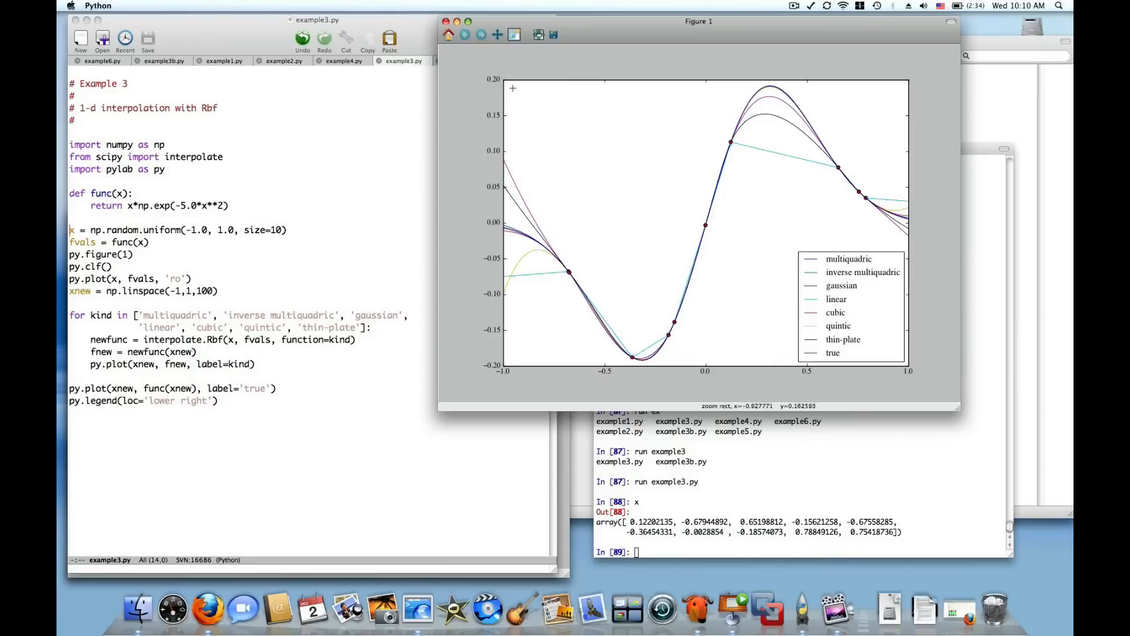
- Zoom Figure 1 in on the sample points around the dip near x = -0.2
{"action": "left_click_drag", "start_coordinate": [640, 301], "coordinate": [700, 344]}
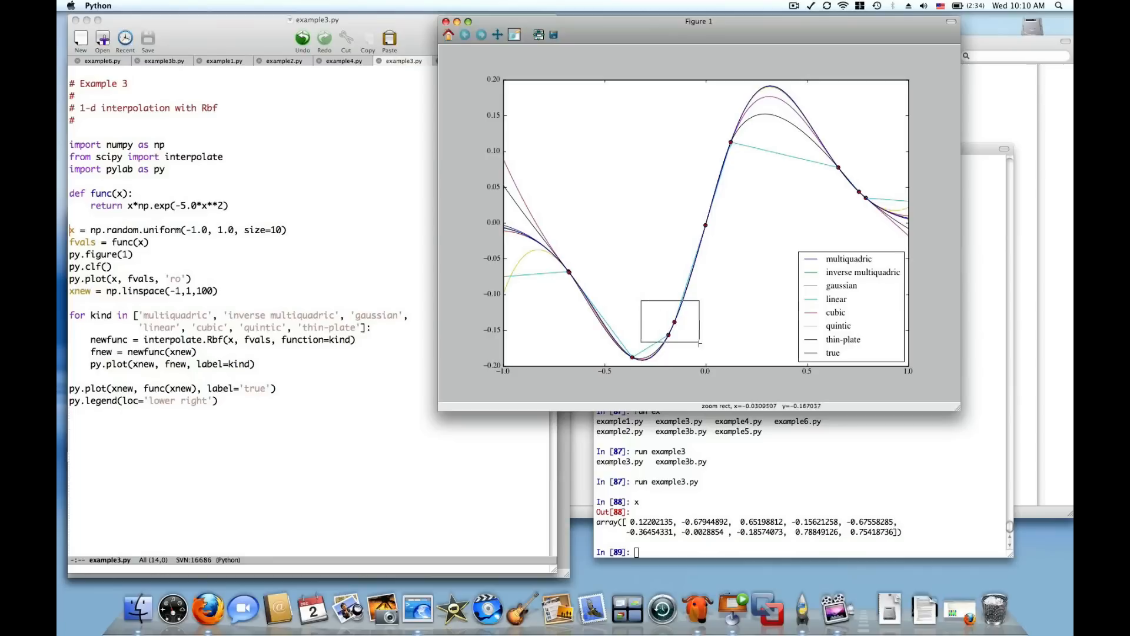
{"action": "left_click_drag", "start_coordinate": [645, 306], "coordinate": [698, 341]}
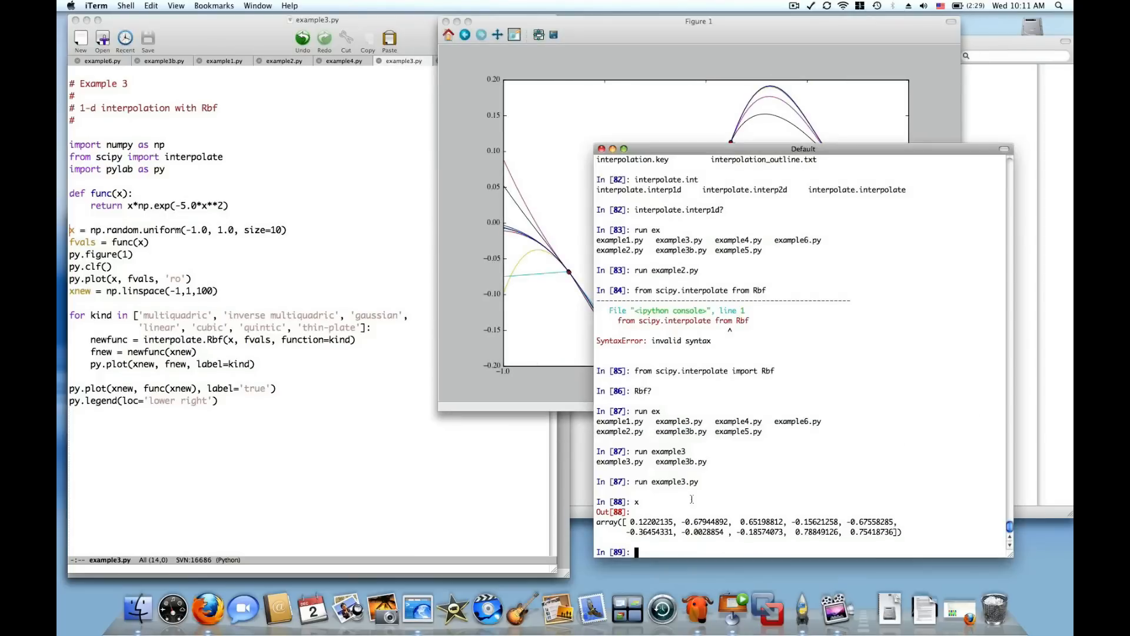
{"action": "type", "text": "run example3b.py"}
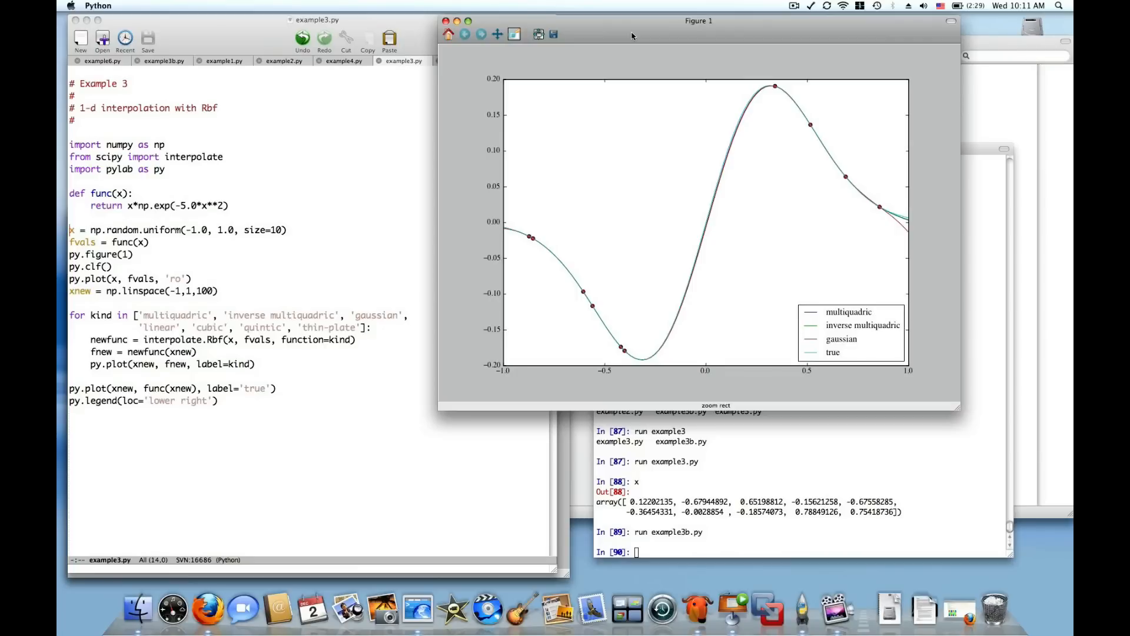
{"action": "mouse_move", "coordinate": [690, 4]}
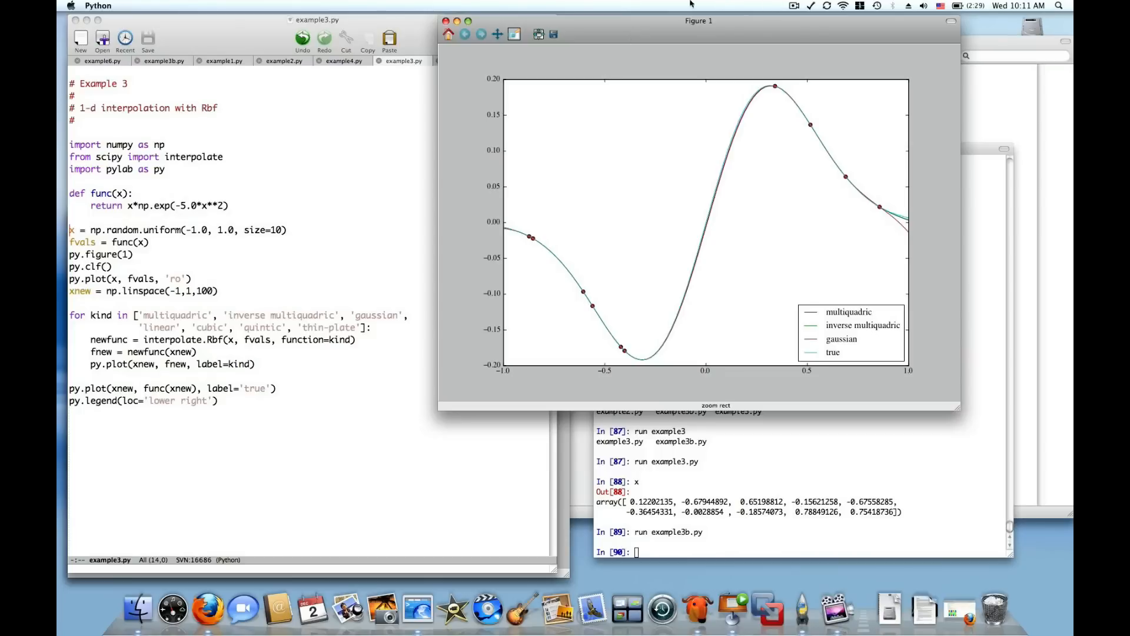
{"action": "mouse_move", "coordinate": [629, 357]}
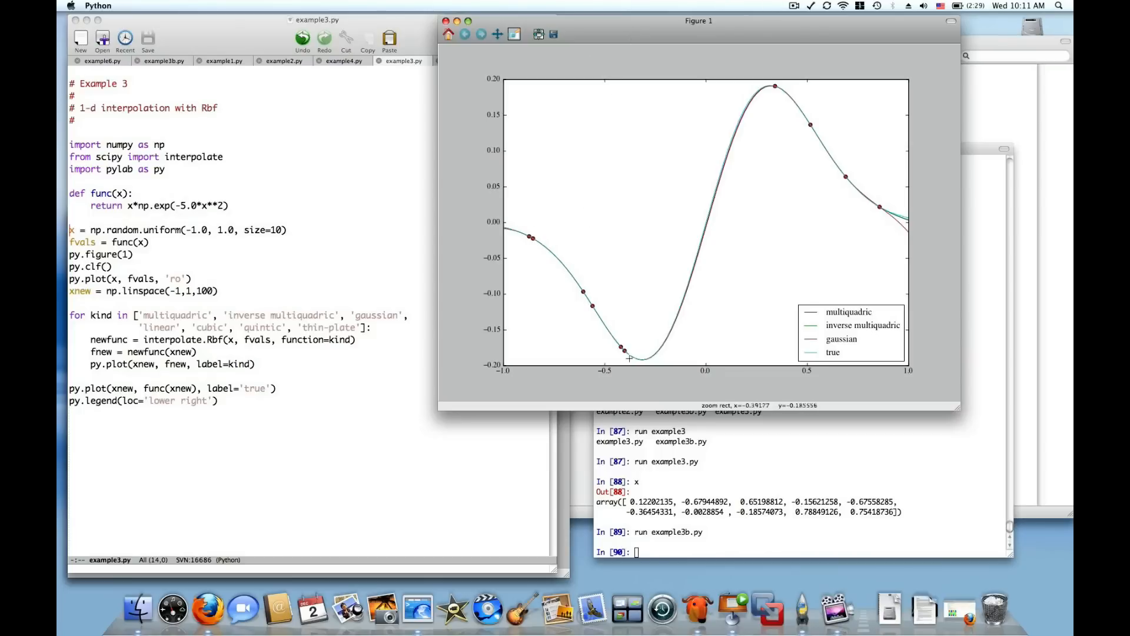
{"action": "mouse_move", "coordinate": [799, 101]}
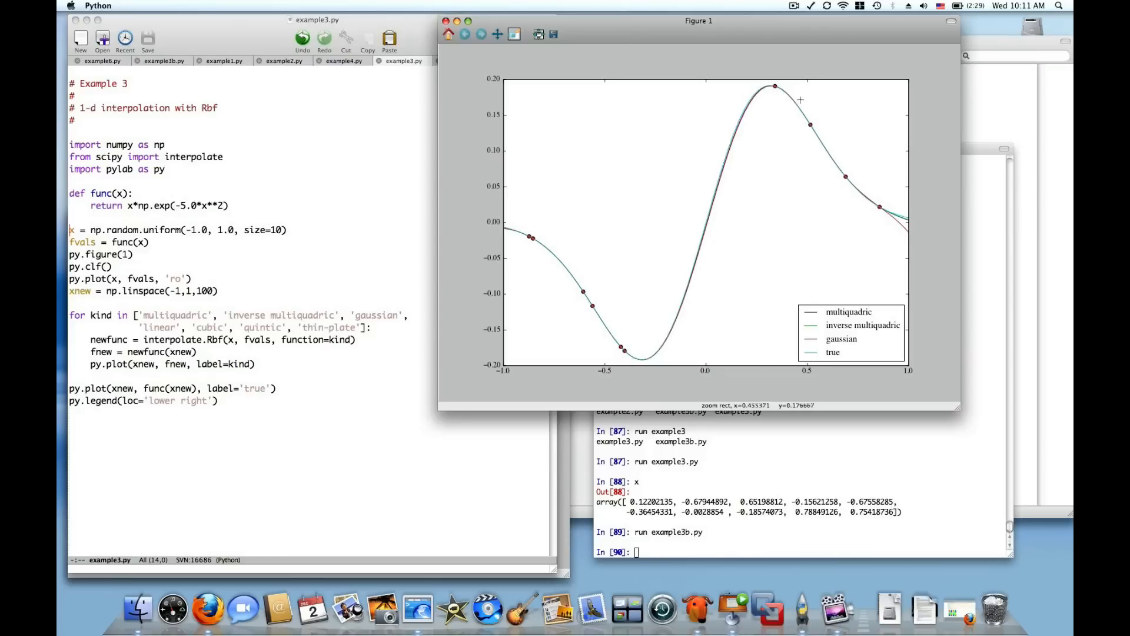
{"action": "mouse_move", "coordinate": [843, 200]}
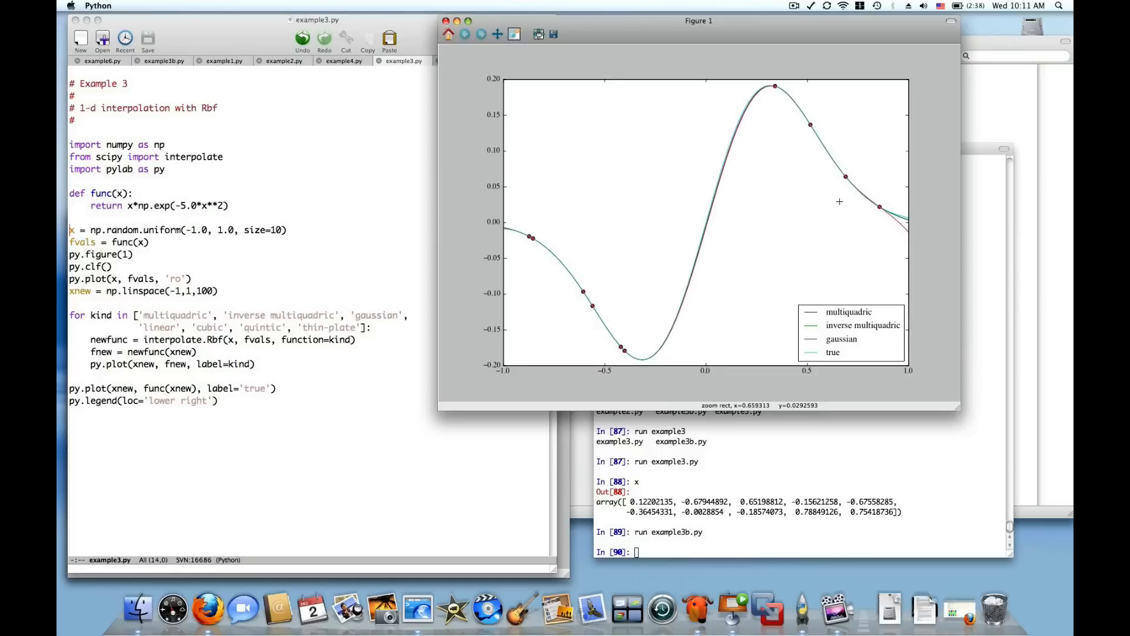
{"action": "mouse_move", "coordinate": [640, 250]}
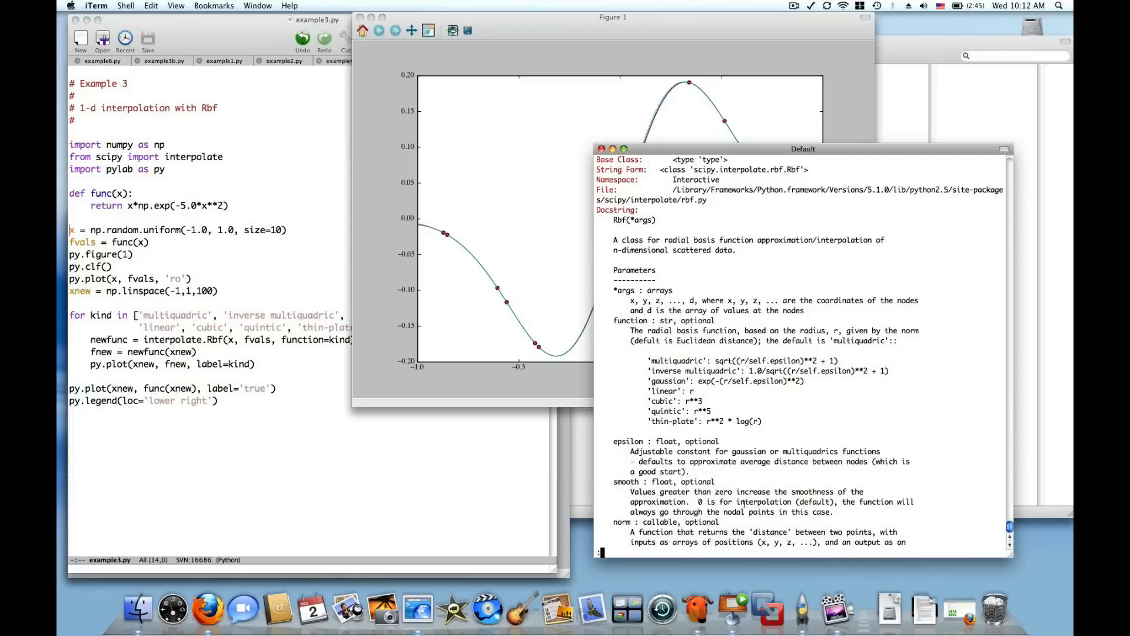
- Scroll down through the Rbf help text in the pager
{"action": "scroll", "scroll_direction": "down", "scroll_amount": 3}
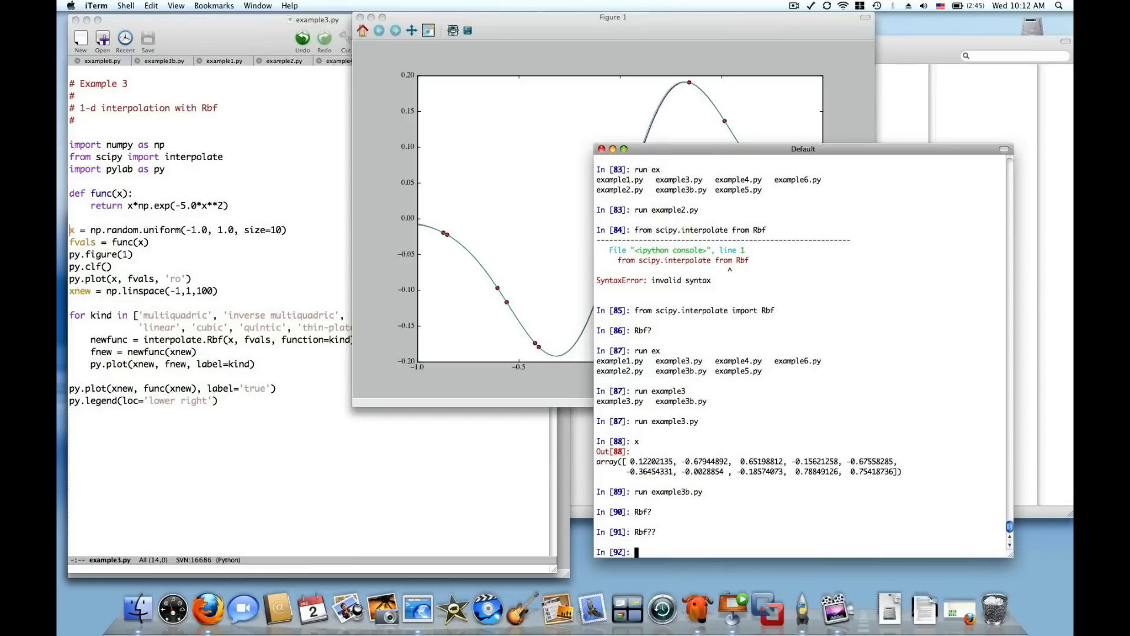
{"action": "mouse_move", "coordinate": [477, 385]}
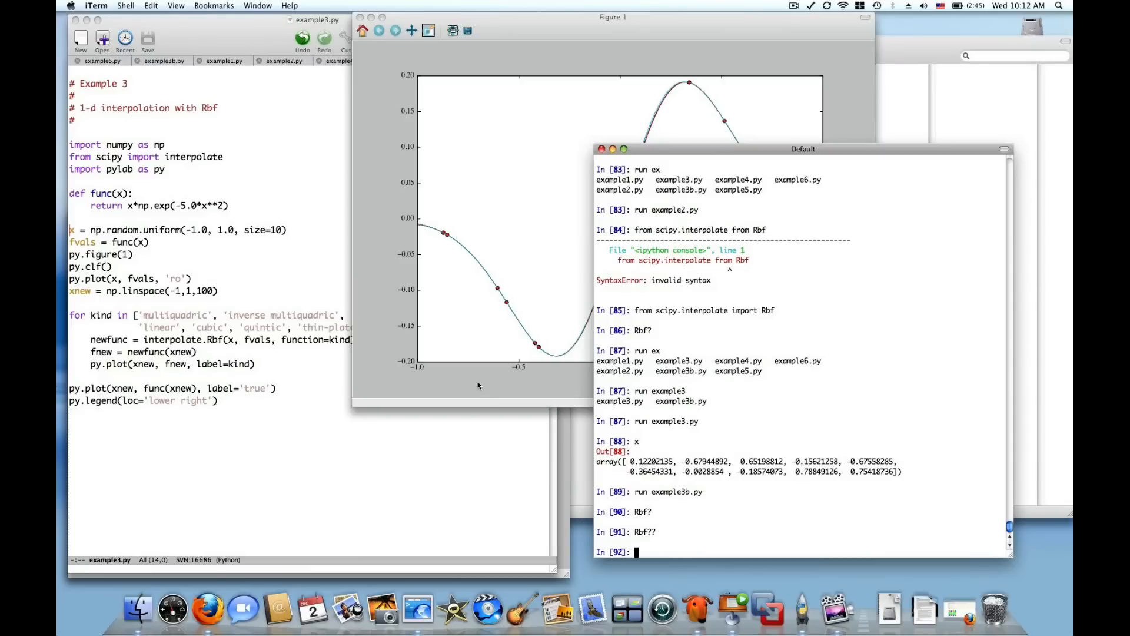